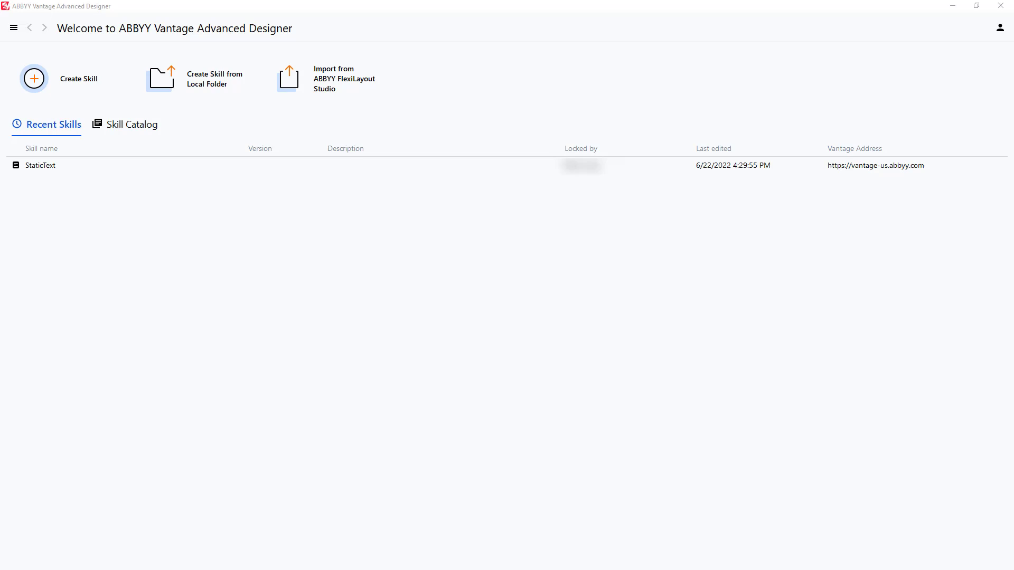
Step: Create a new document skill named WhiteGapDemo
click(34, 78)
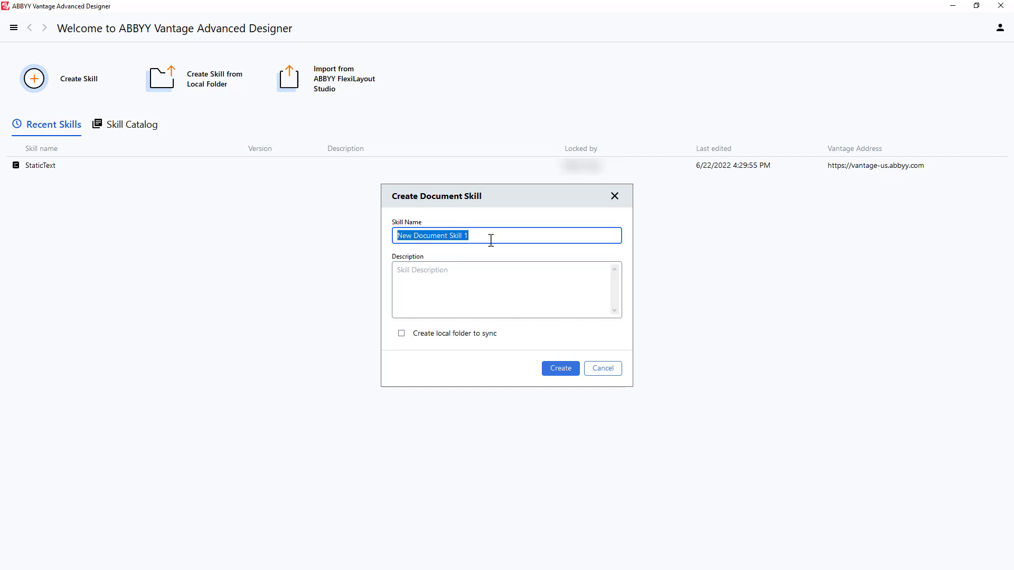
click(559, 368)
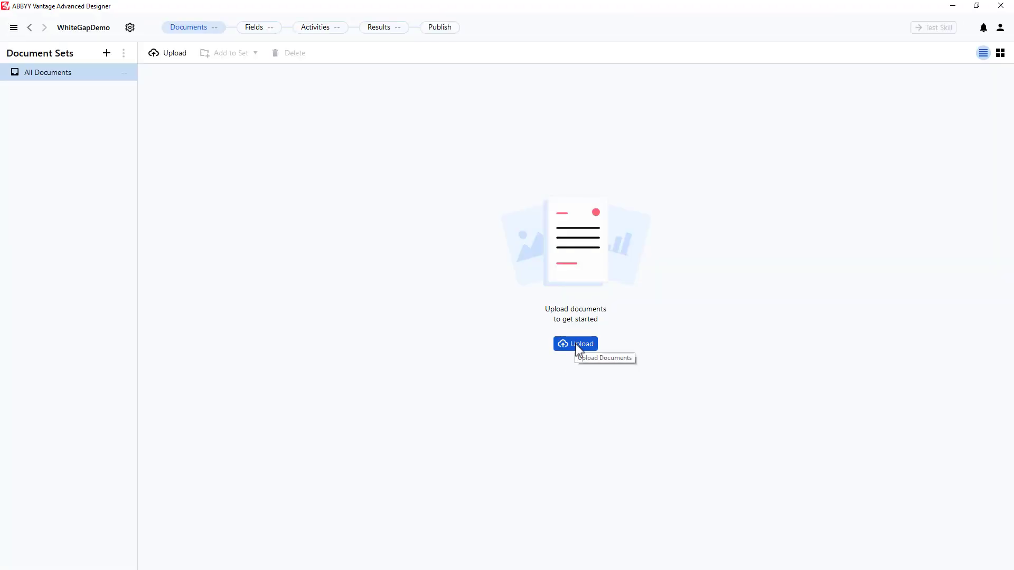
Step: Upload the price list image Prices (06)_BCs.tif to the skill's documents
click(575, 344)
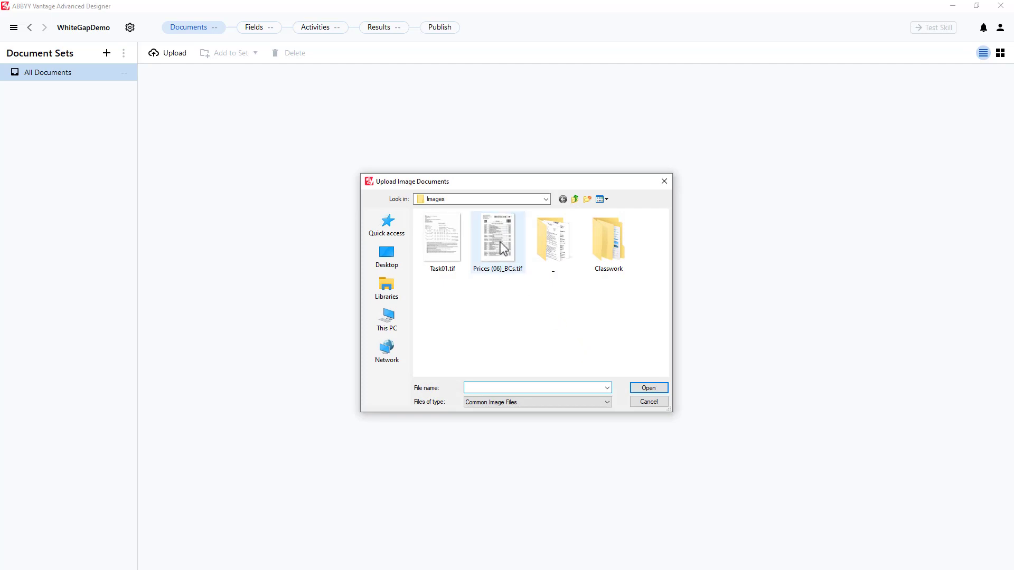
click(647, 388)
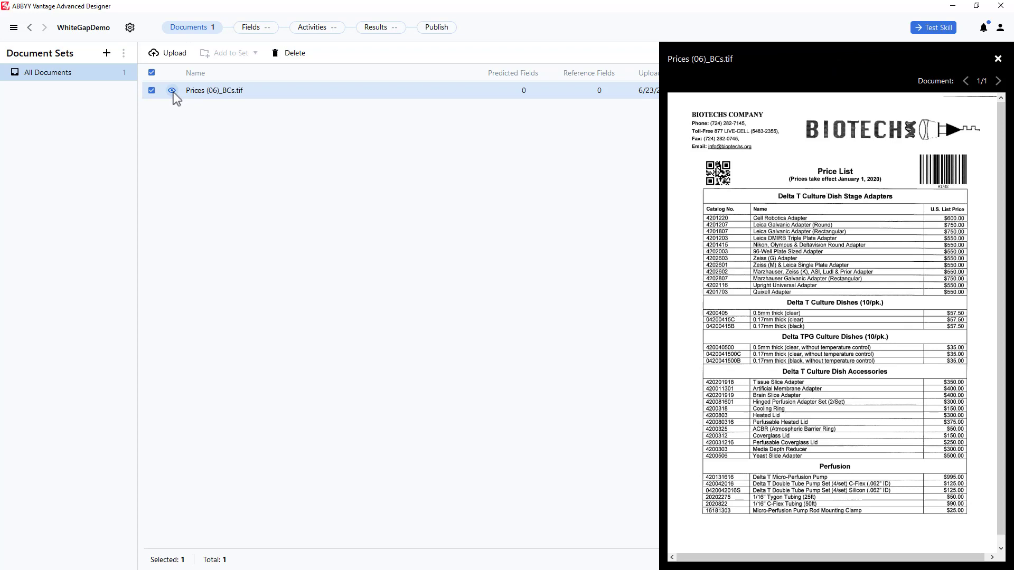
click(311, 27)
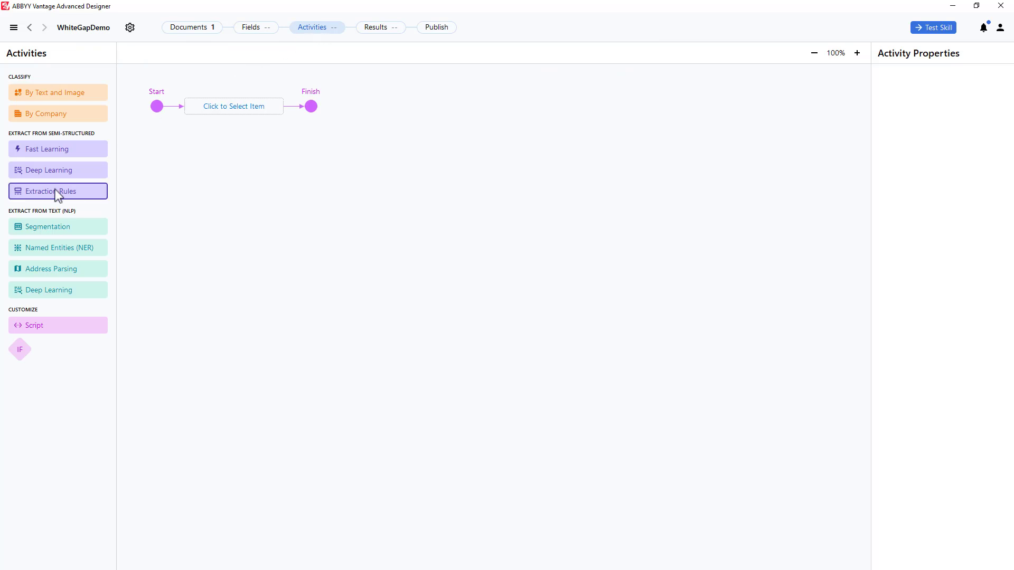
Step: Add an Extraction Rules activity to the workflow and open its editor
click(57, 191)
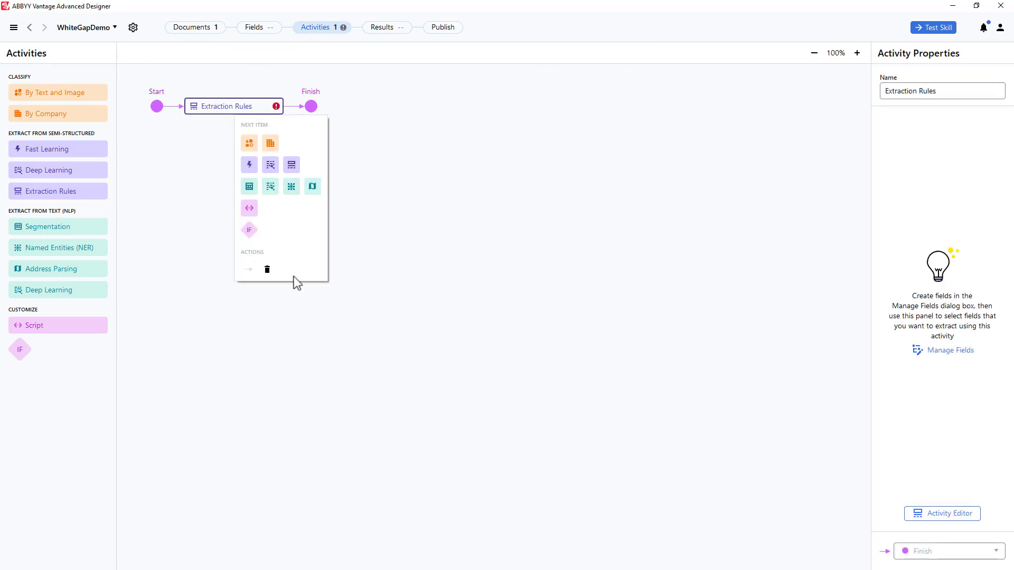
mouse_move(942, 513)
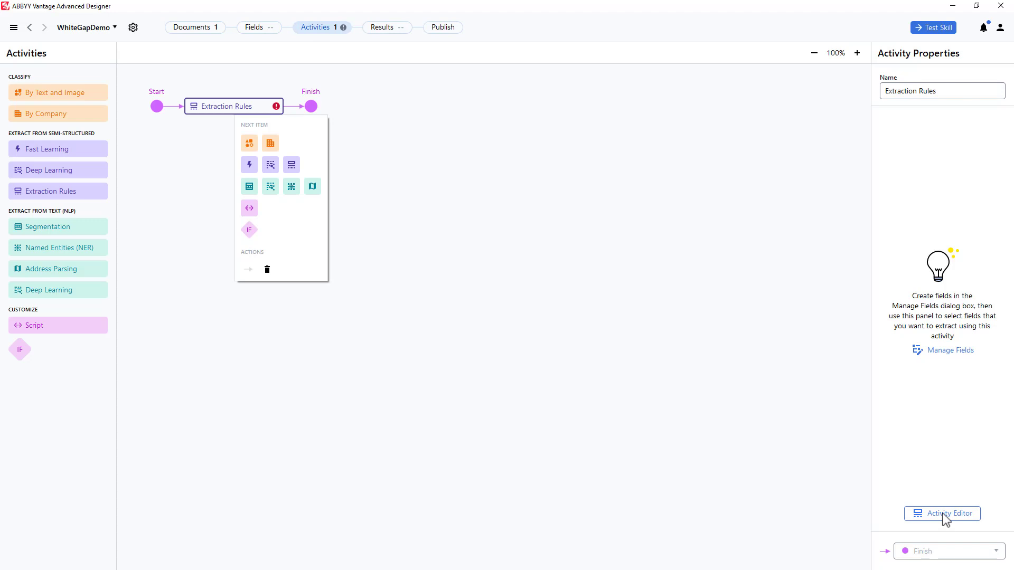
click(941, 513)
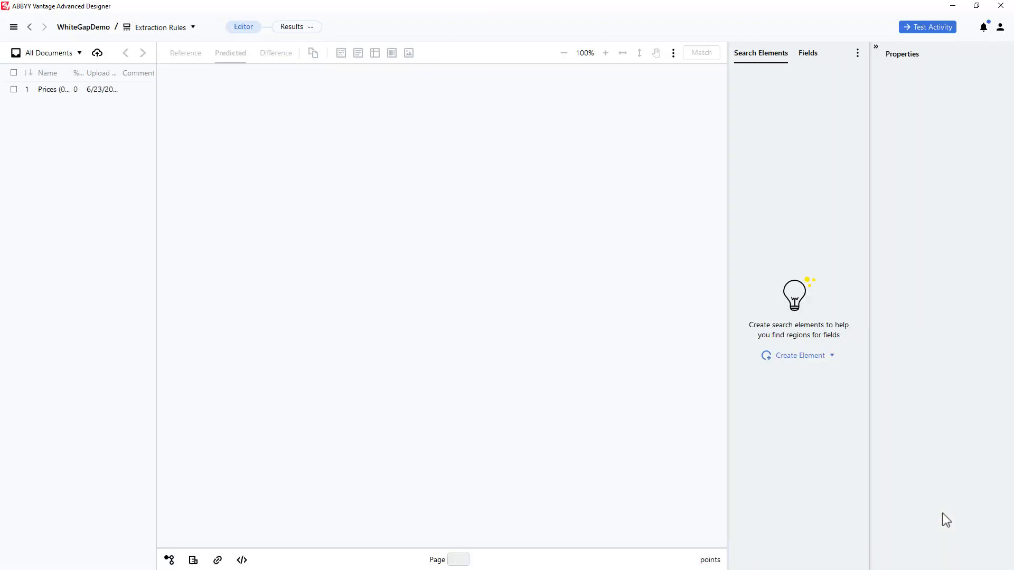
Step: Add a Static Text search element named kwCatalog on the price list document
click(47, 89)
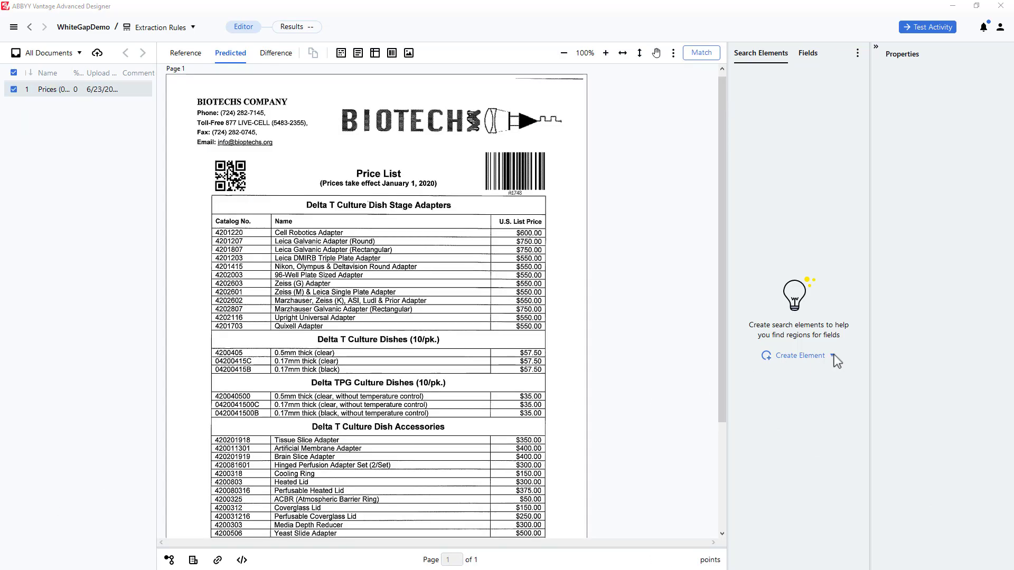
click(798, 356)
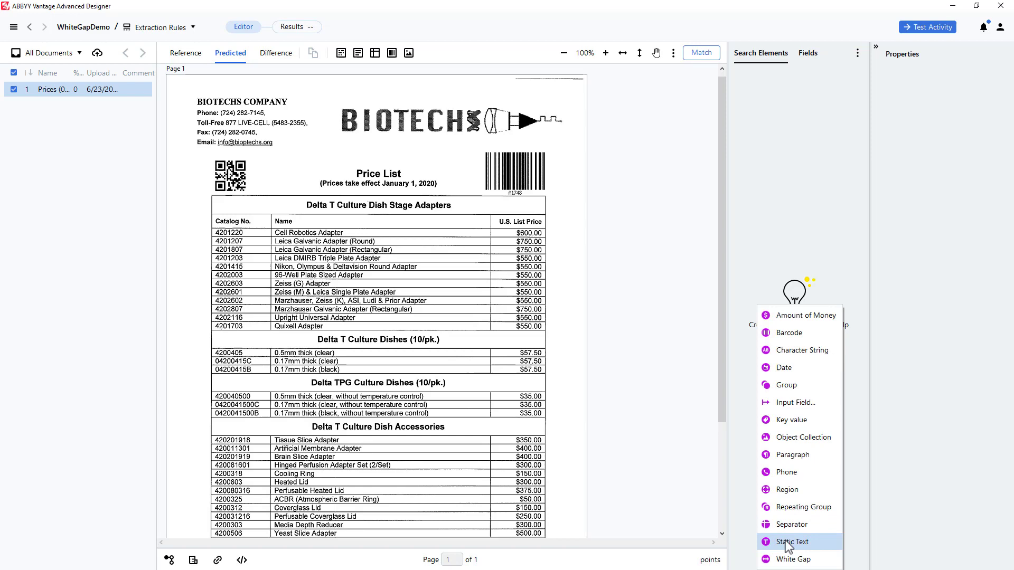
click(789, 542)
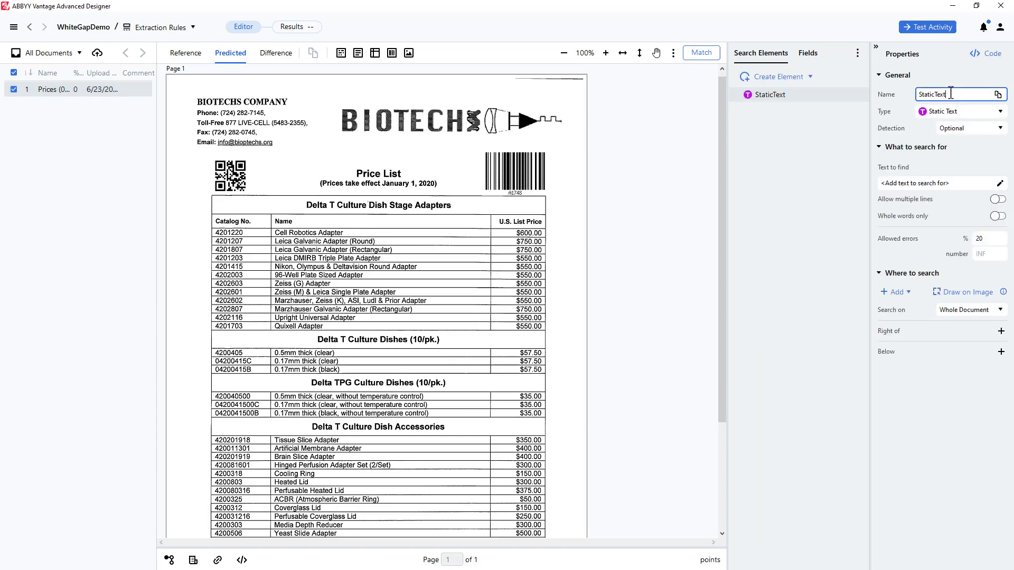
text(kwCatalog)
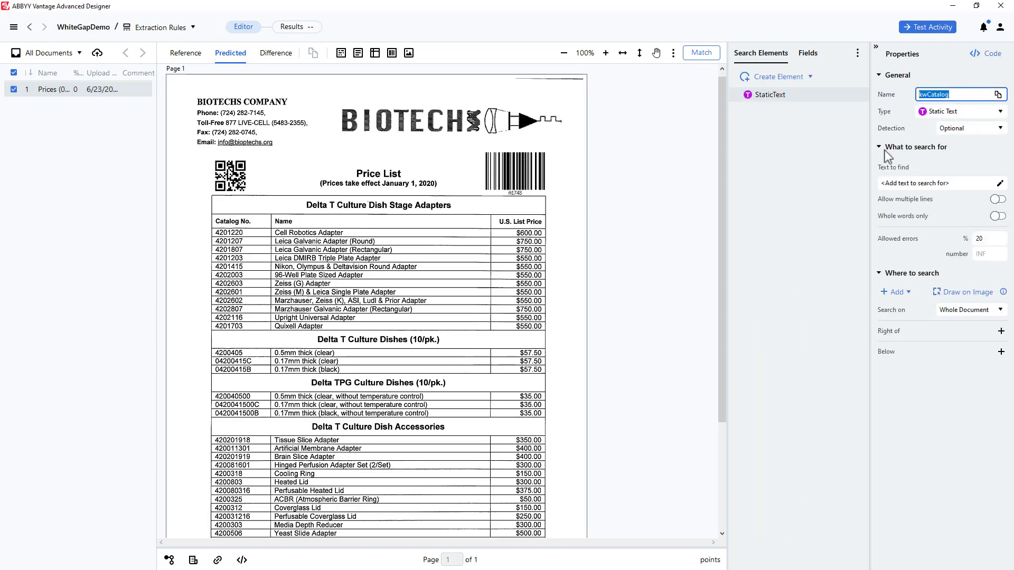
Step: Set kwCatalog's text to find to 'Catalog' and match it on the document
click(936, 183)
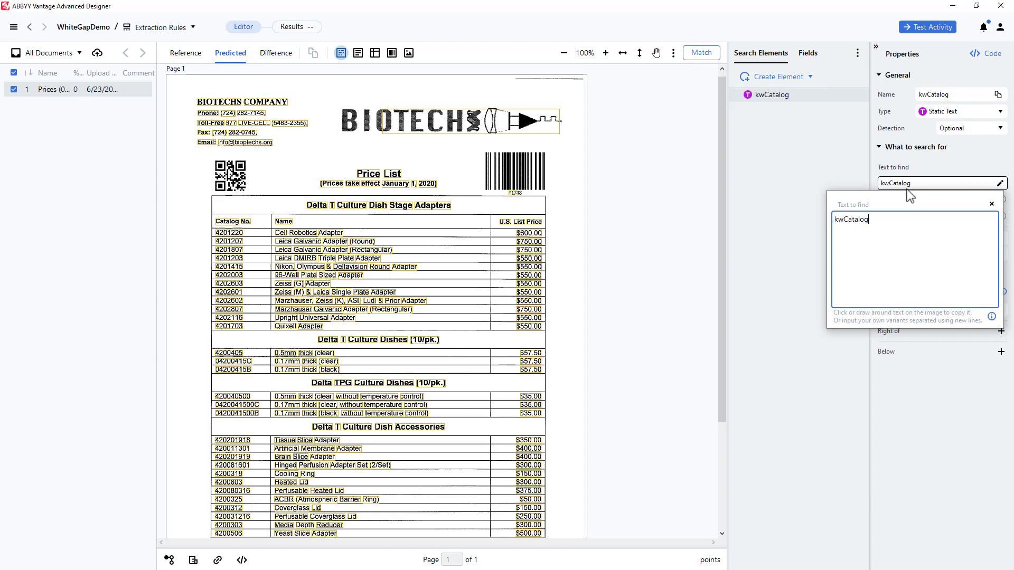
text(Catalog)
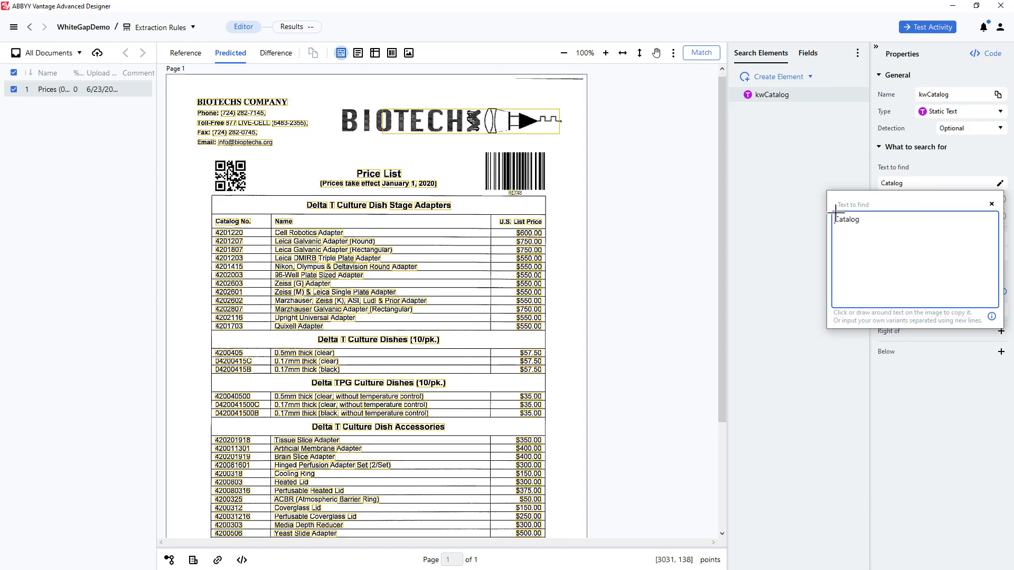
click(700, 53)
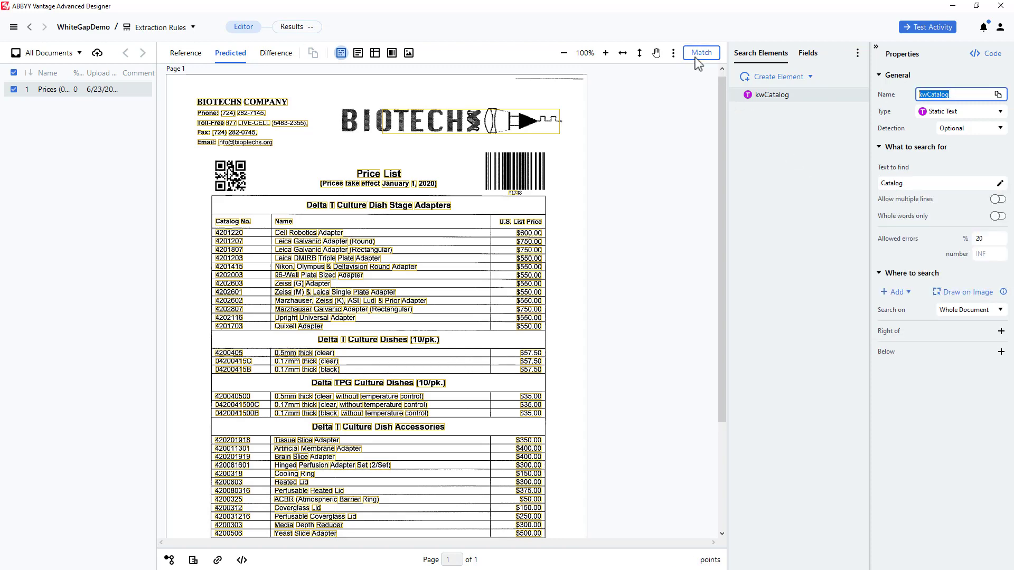
click(700, 52)
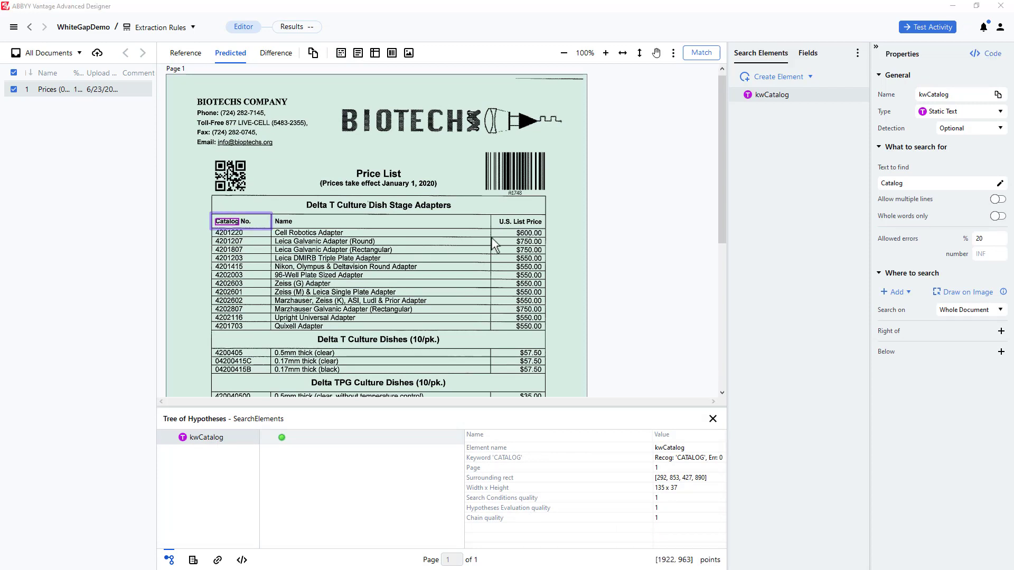
Step: Add a horizontal White Gap element, min height 20, right of, below and left of kwCatalog
click(775, 76)
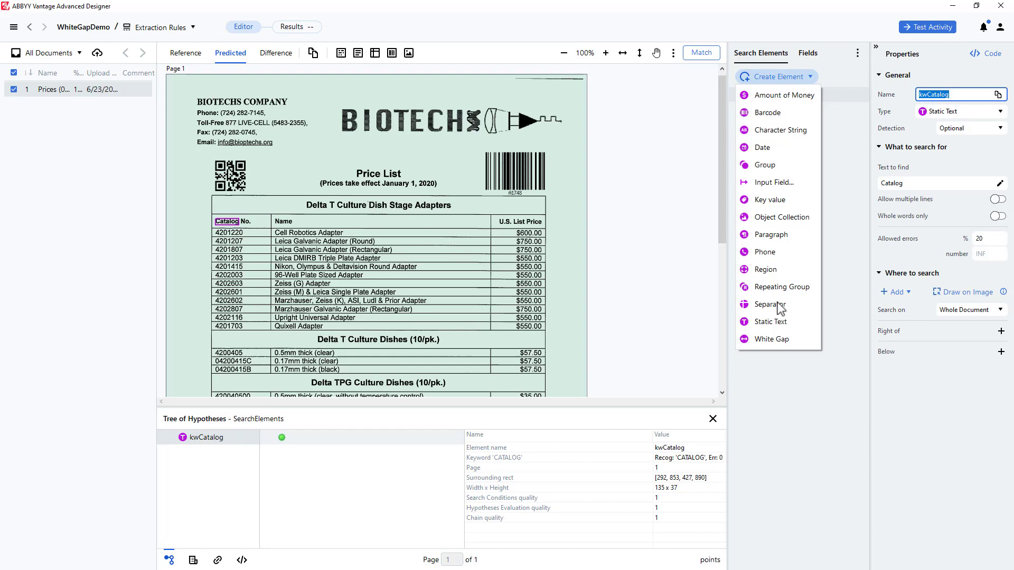
click(770, 338)
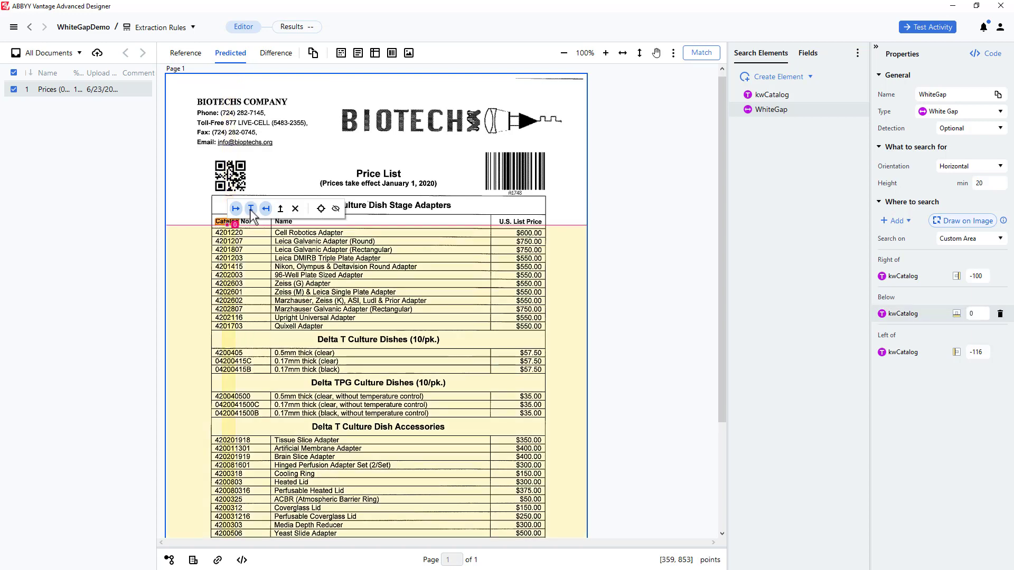
click(672, 53)
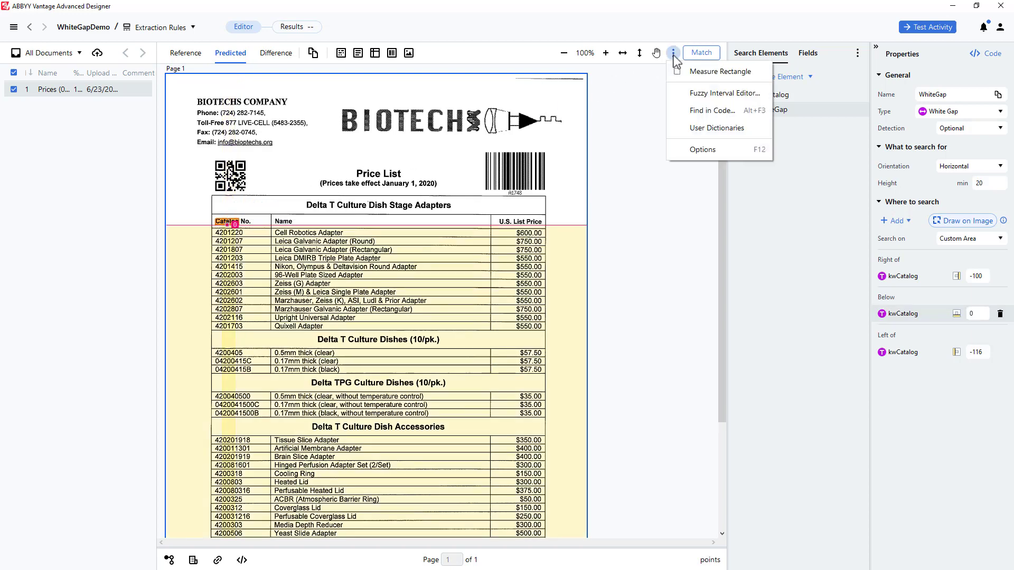
Step: Raise WhiteGap's minimum height from 20 to 60 and close the Measure Tool
click(672, 53)
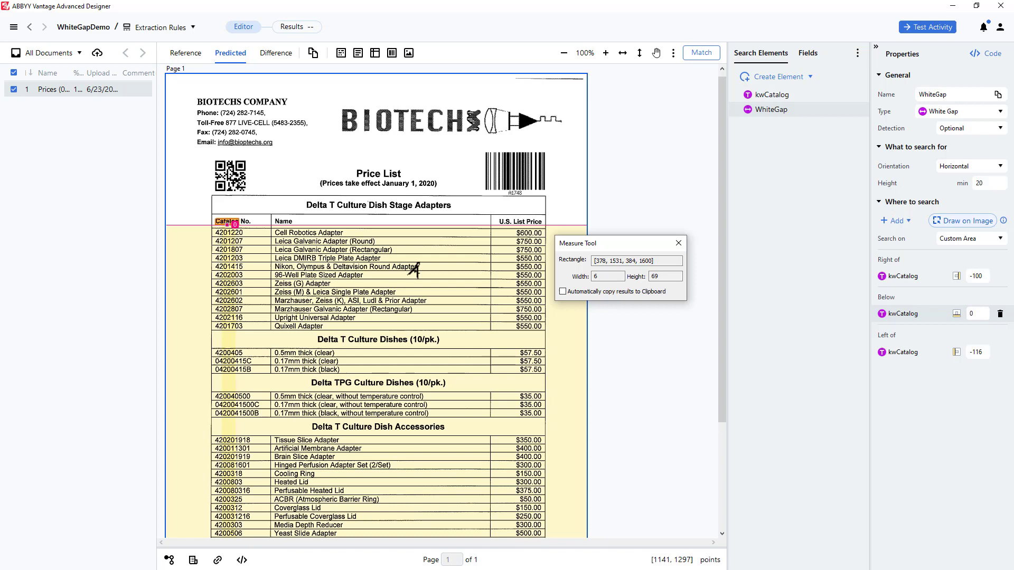
click(988, 184)
text(60)
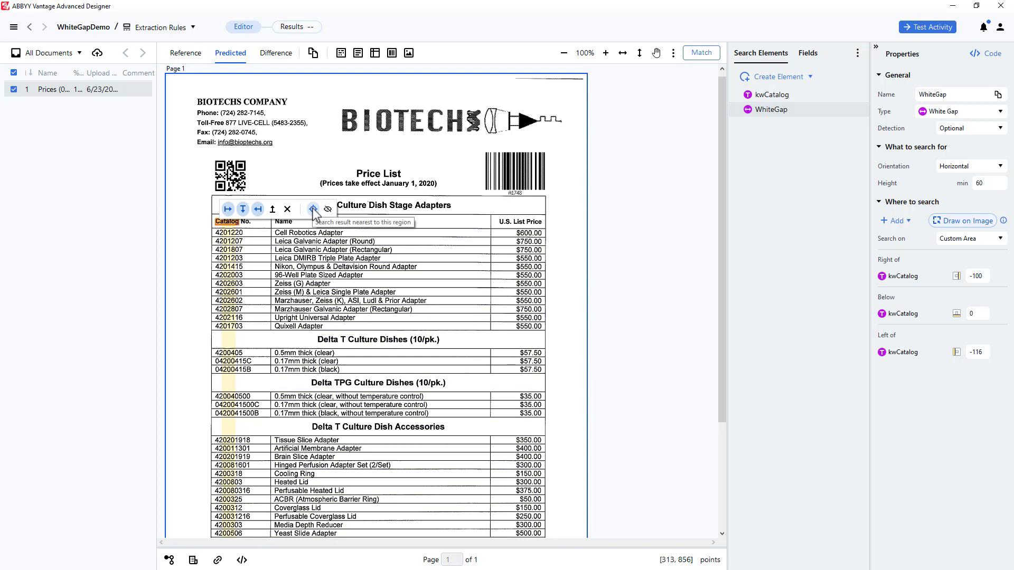
Step: Make WhiteGap nearest to kwCatalog, then match and view the Tree of Hypotheses
click(314, 209)
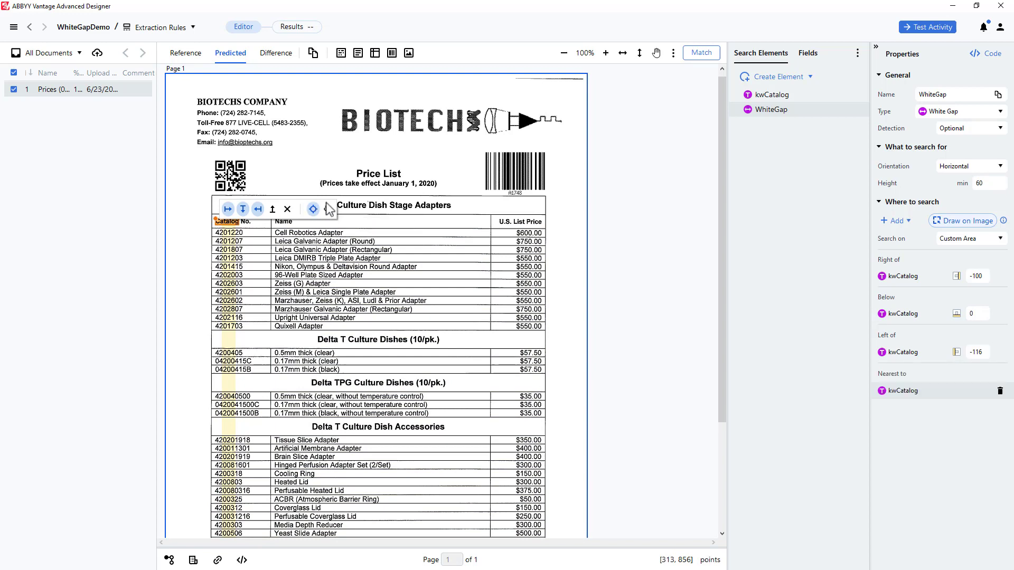
click(700, 53)
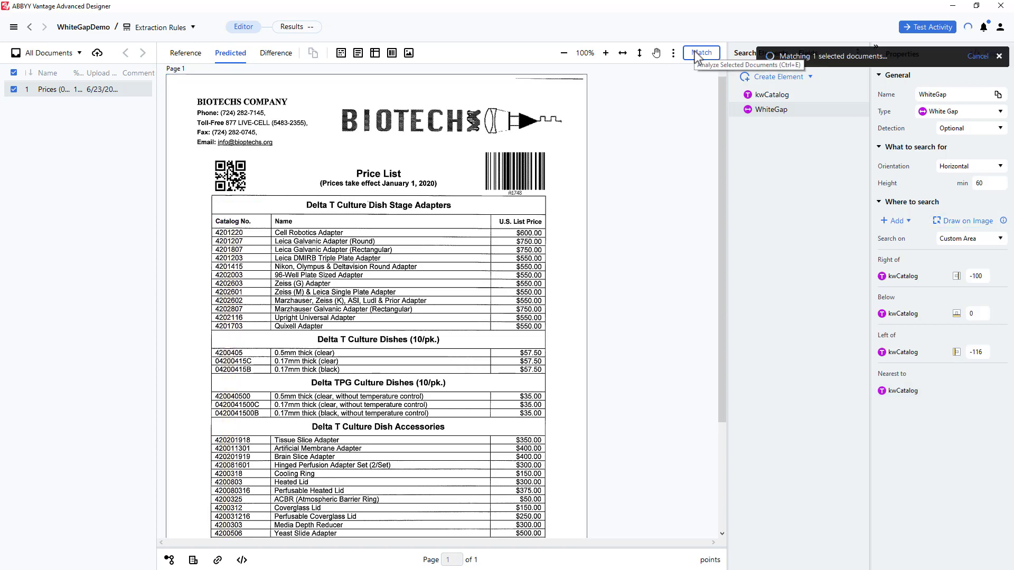
click(701, 52)
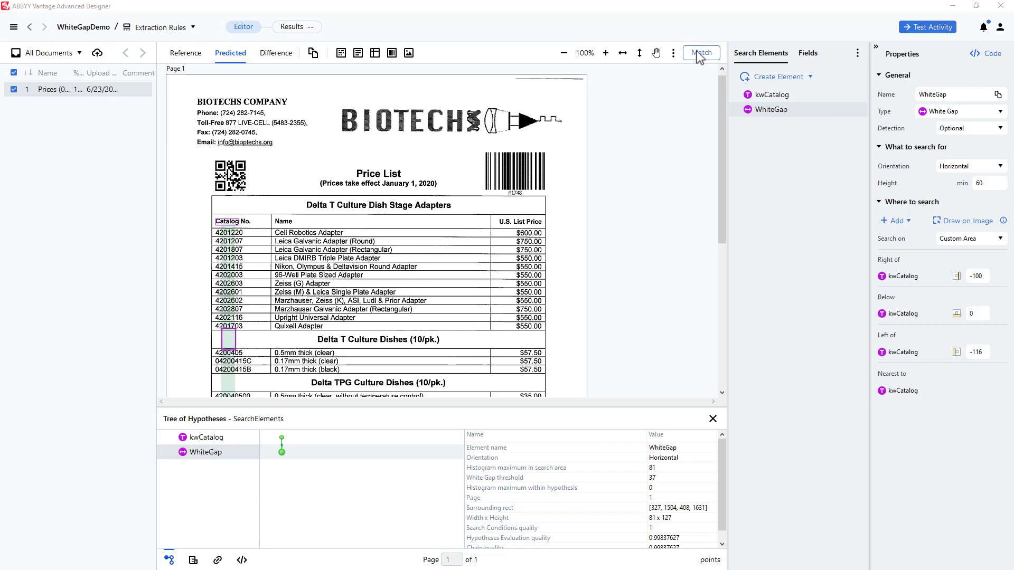
mouse_move(815, 82)
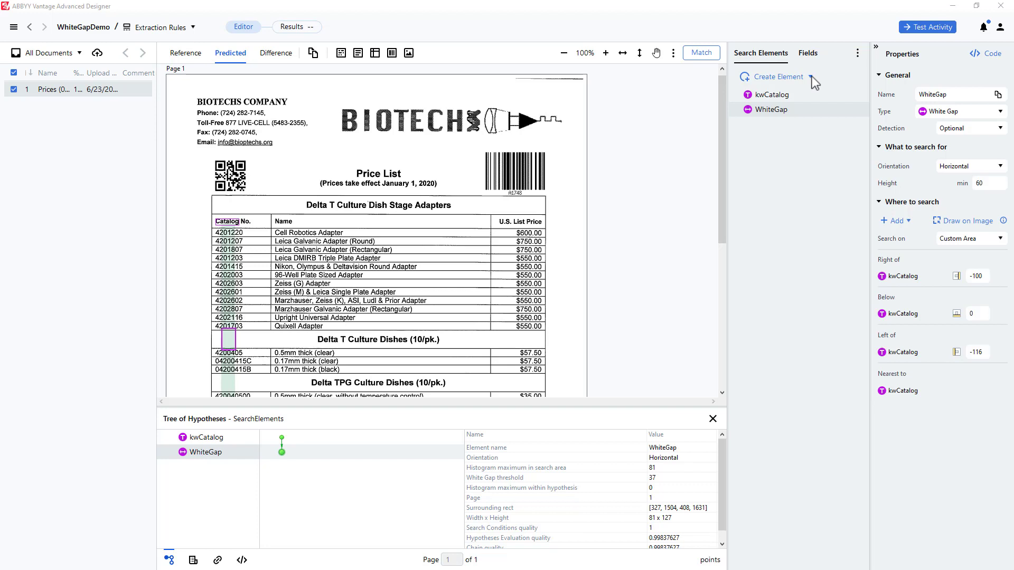
Step: Add a Separator, min length 300, above and nearest WhiteGap, named SeparatorAbove
click(776, 76)
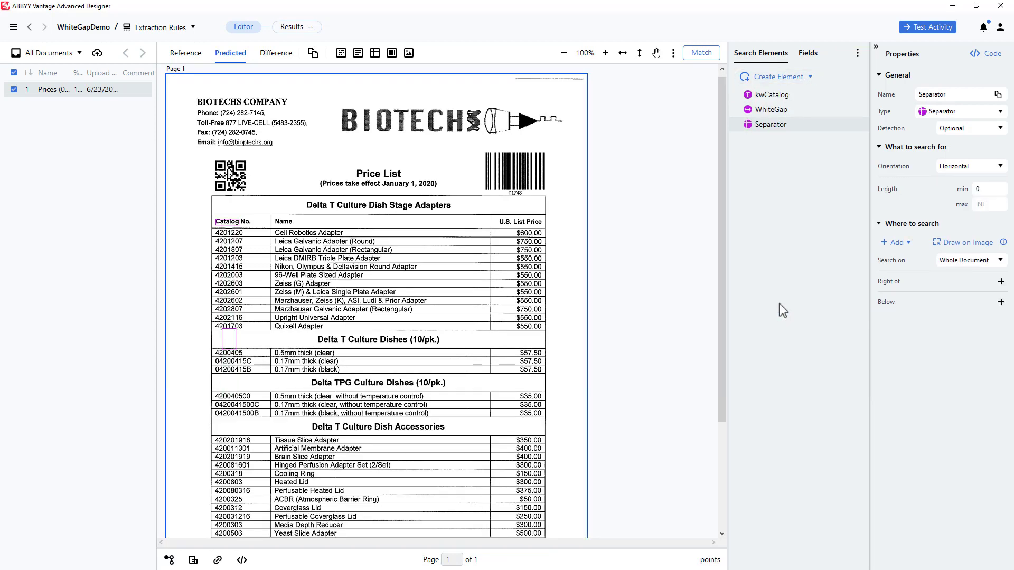
mouse_move(910, 188)
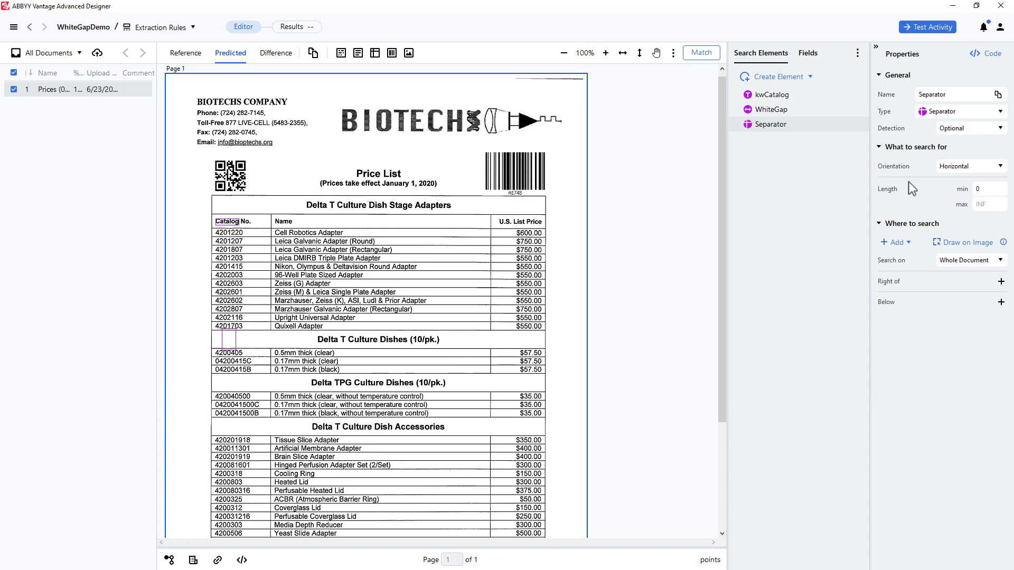
click(987, 188)
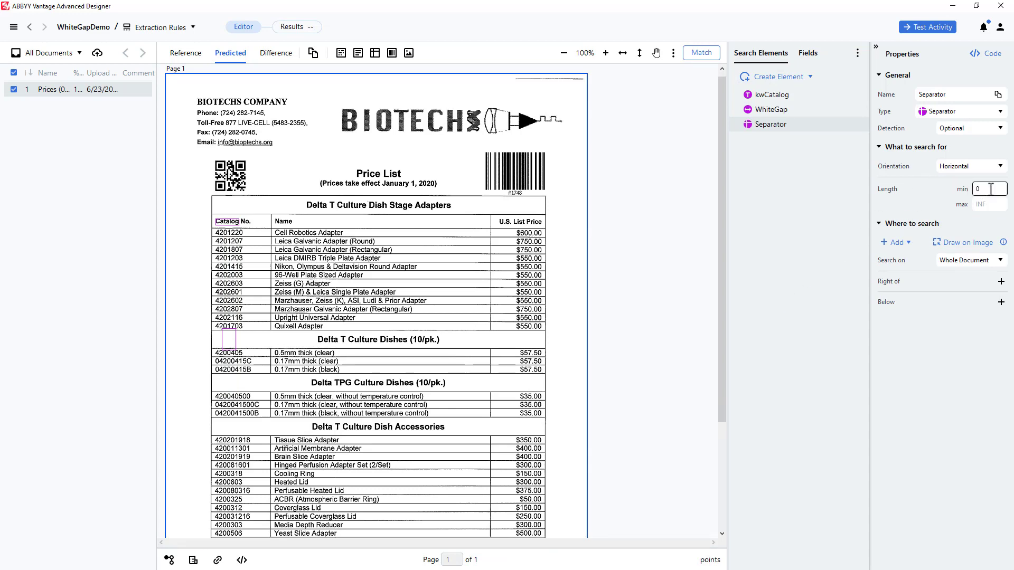
text(3)
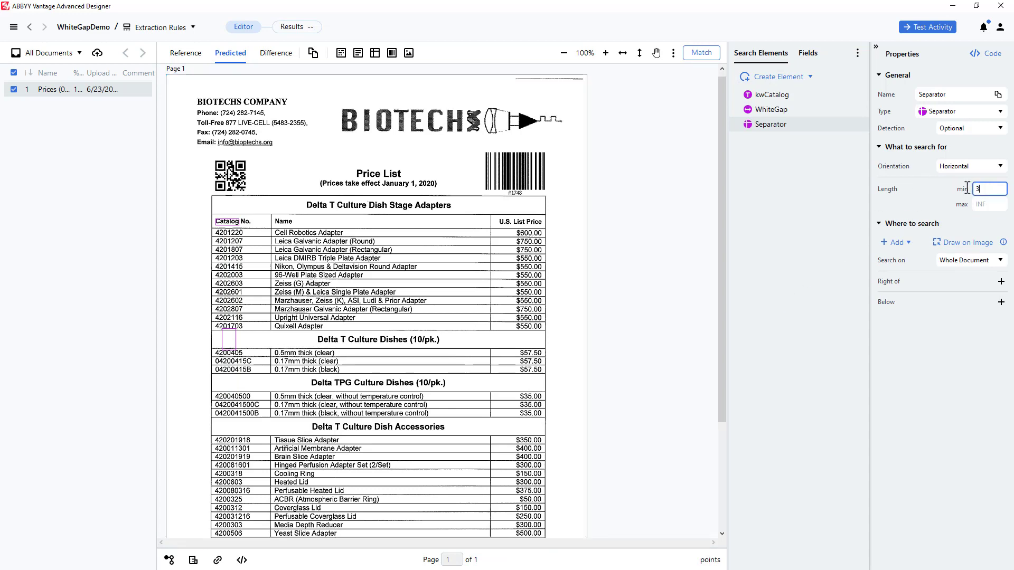
text(300)
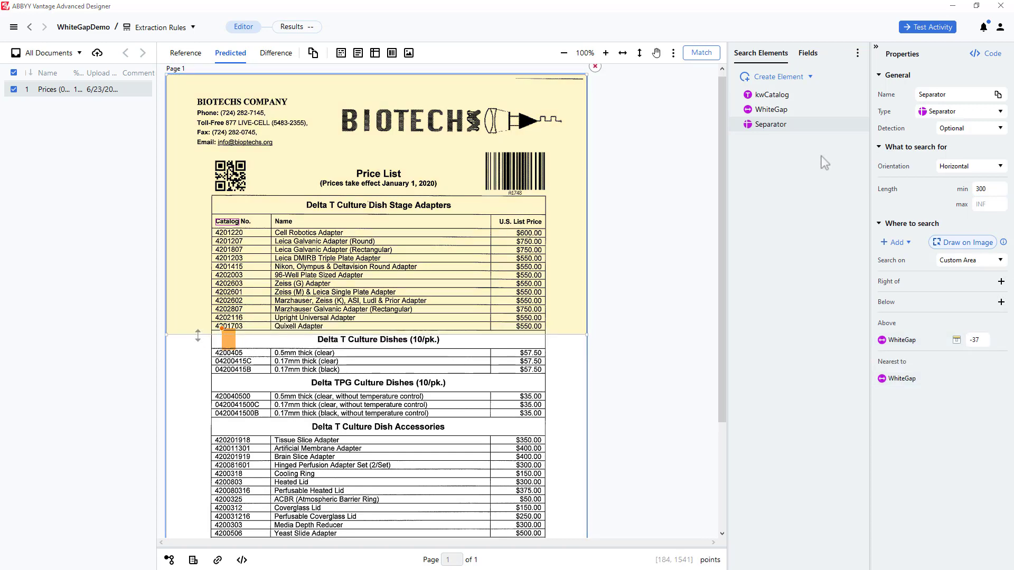
click(955, 94)
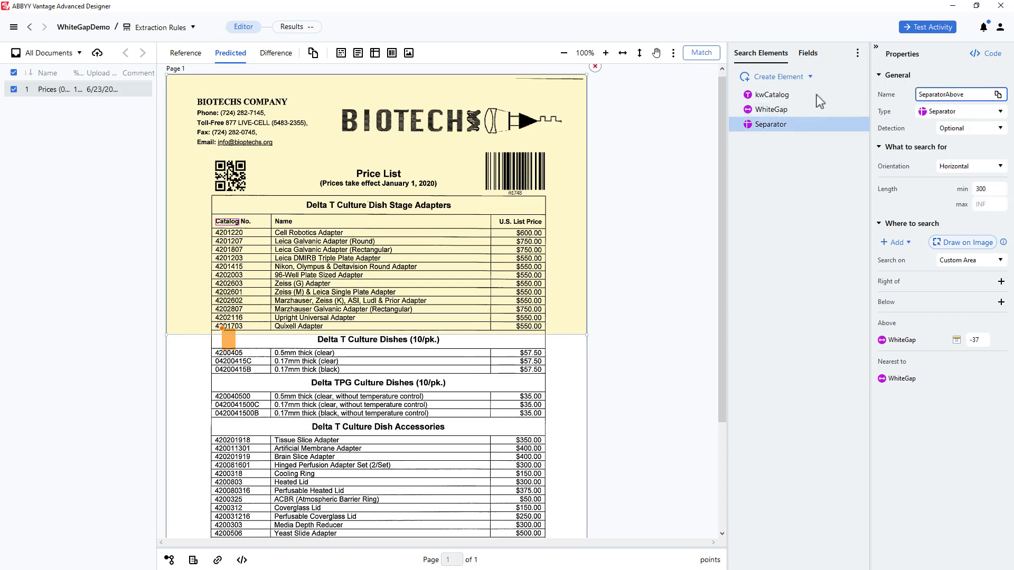
Step: Add a second separator named SeparatorBelow with minimum length 300
click(775, 76)
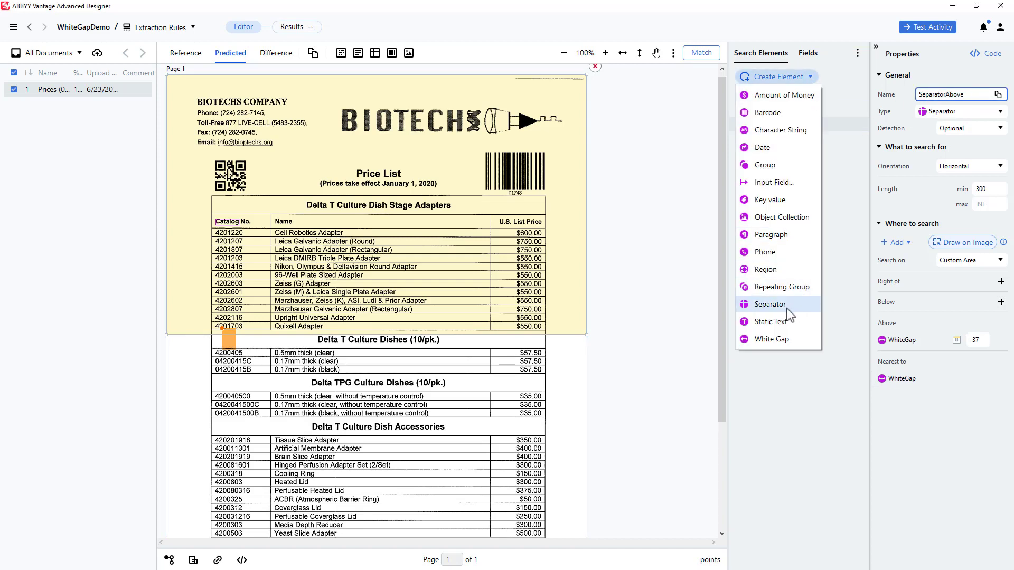
click(769, 305)
text(Below)
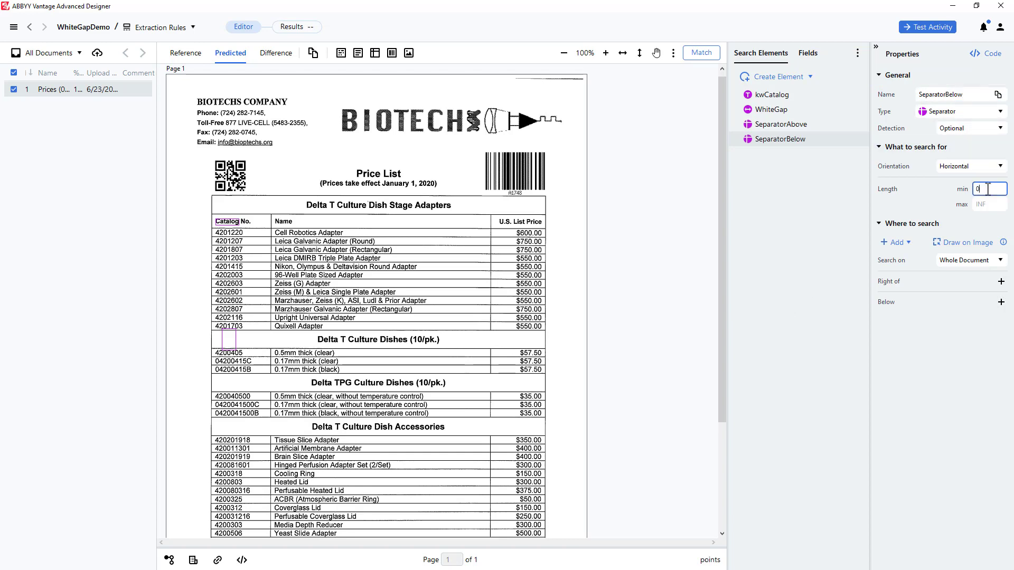
text(300)
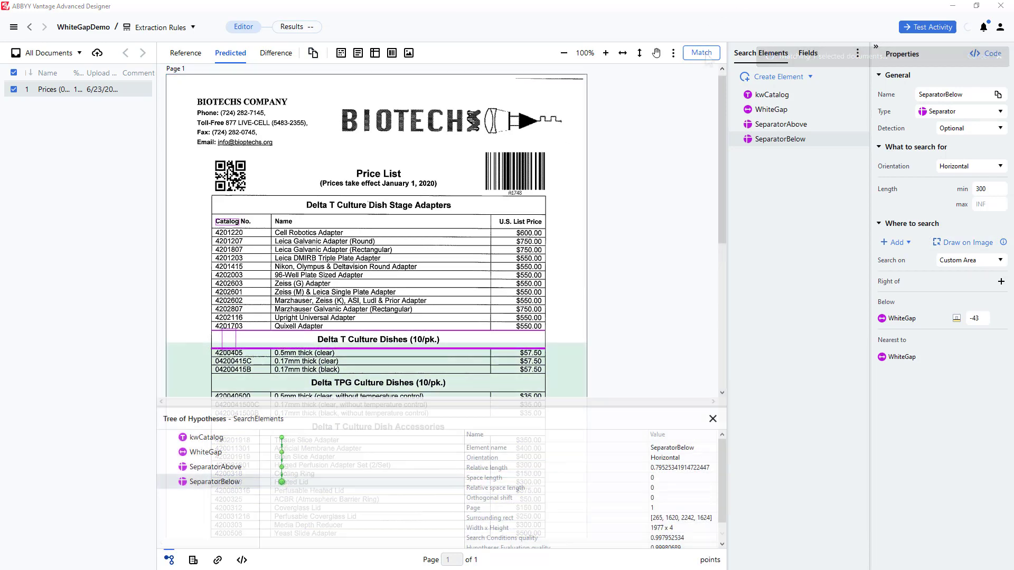
mouse_move(281, 446)
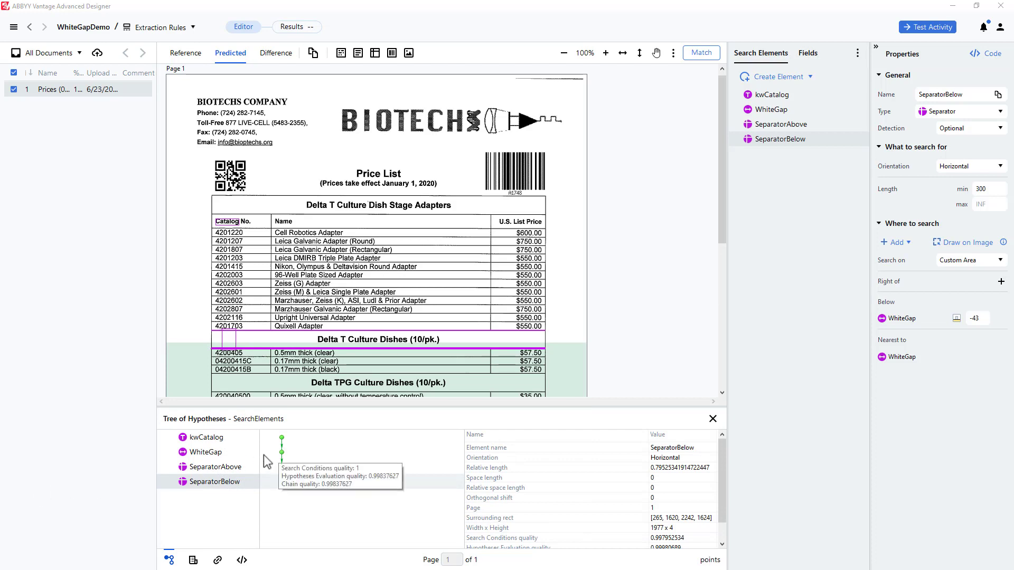
Step: Inspect the WhiteGap, SeparatorAbove and SeparatorBelow matches in the Tree of Hypotheses
click(207, 451)
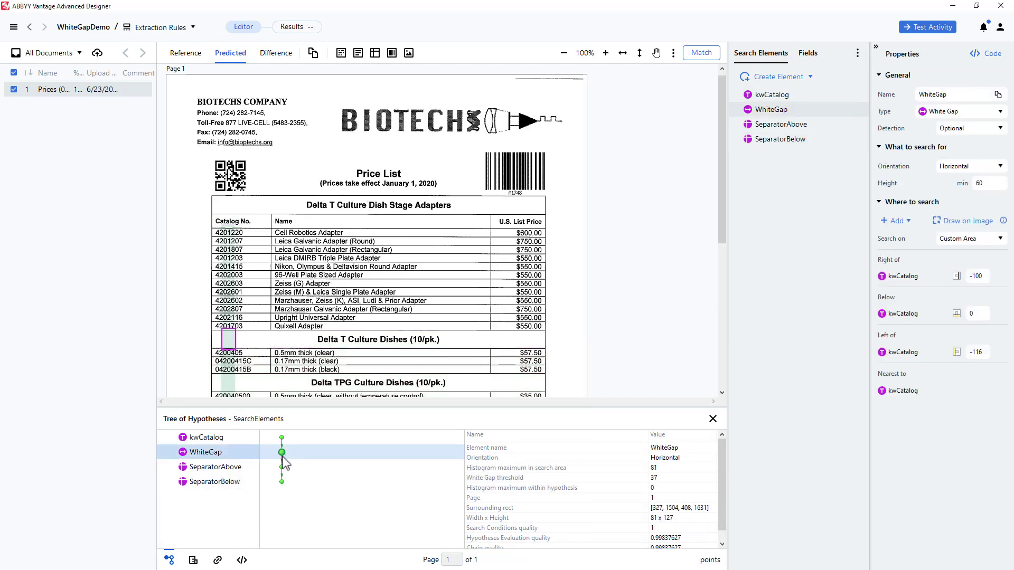
click(217, 466)
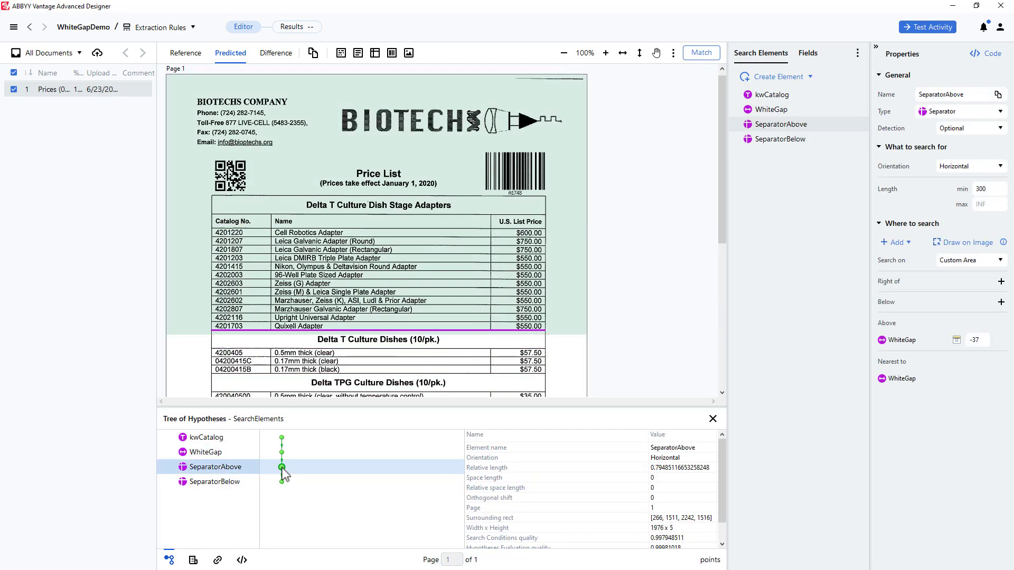
click(213, 481)
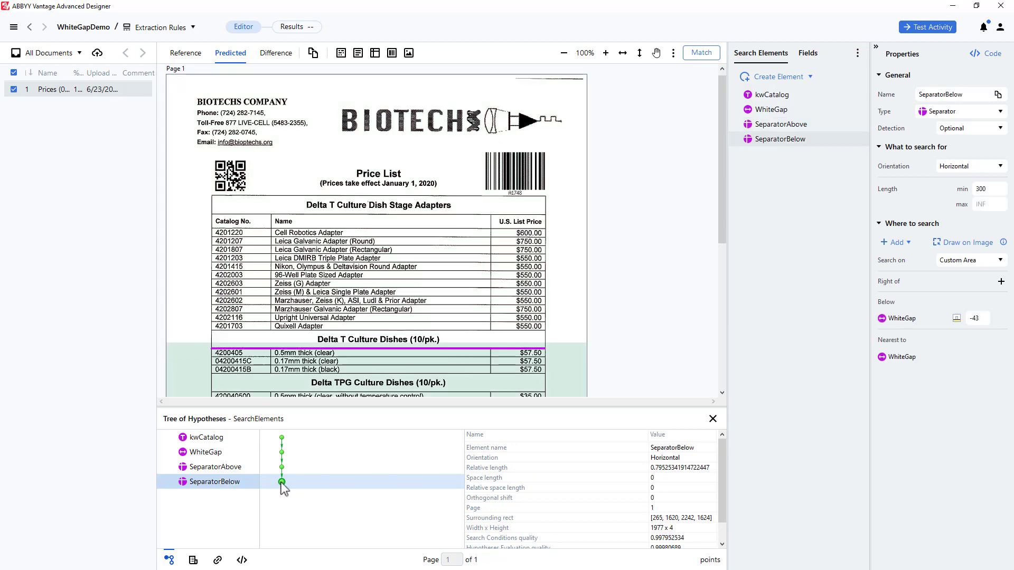